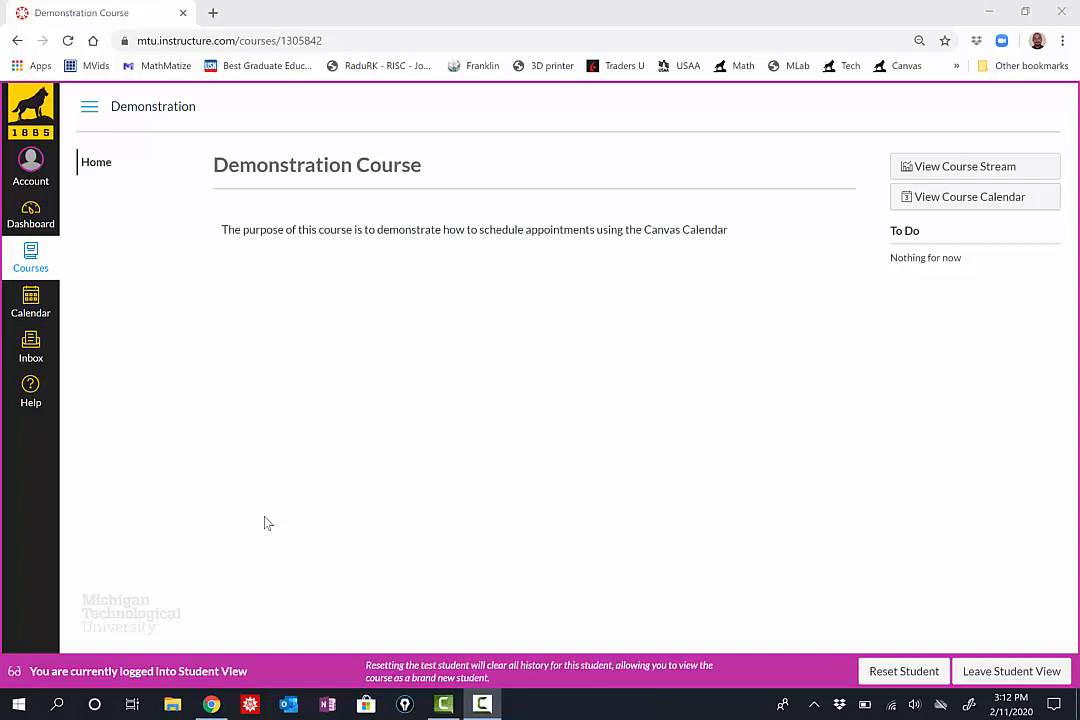
pyautogui.moveTo(343, 451)
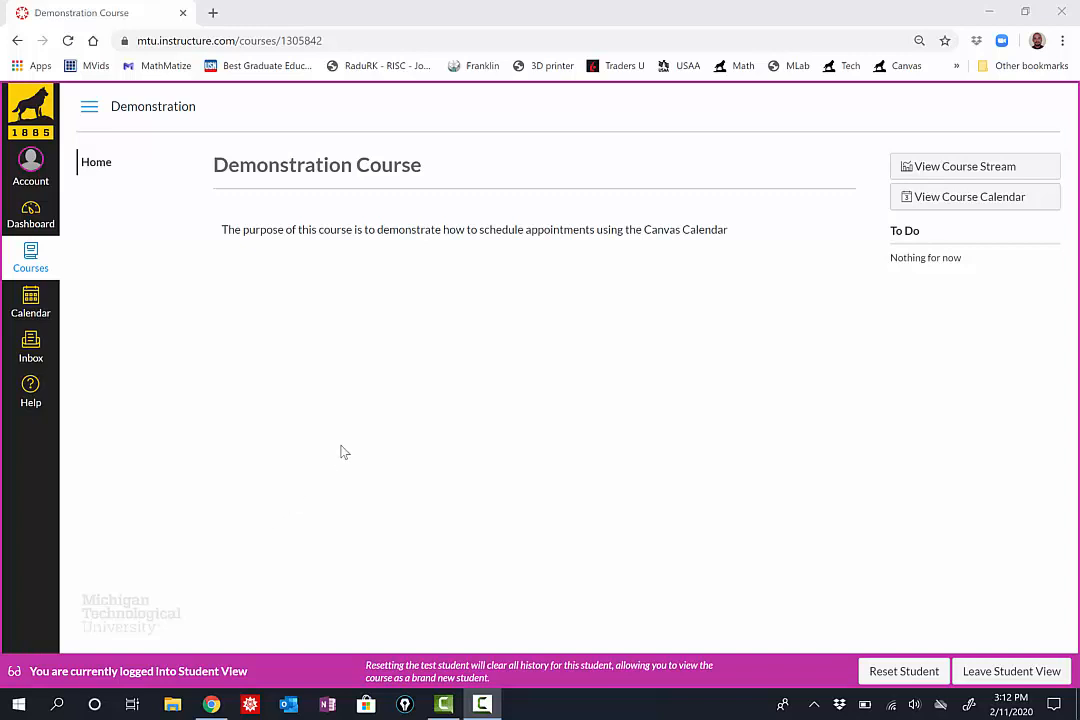
pyautogui.moveTo(30, 305)
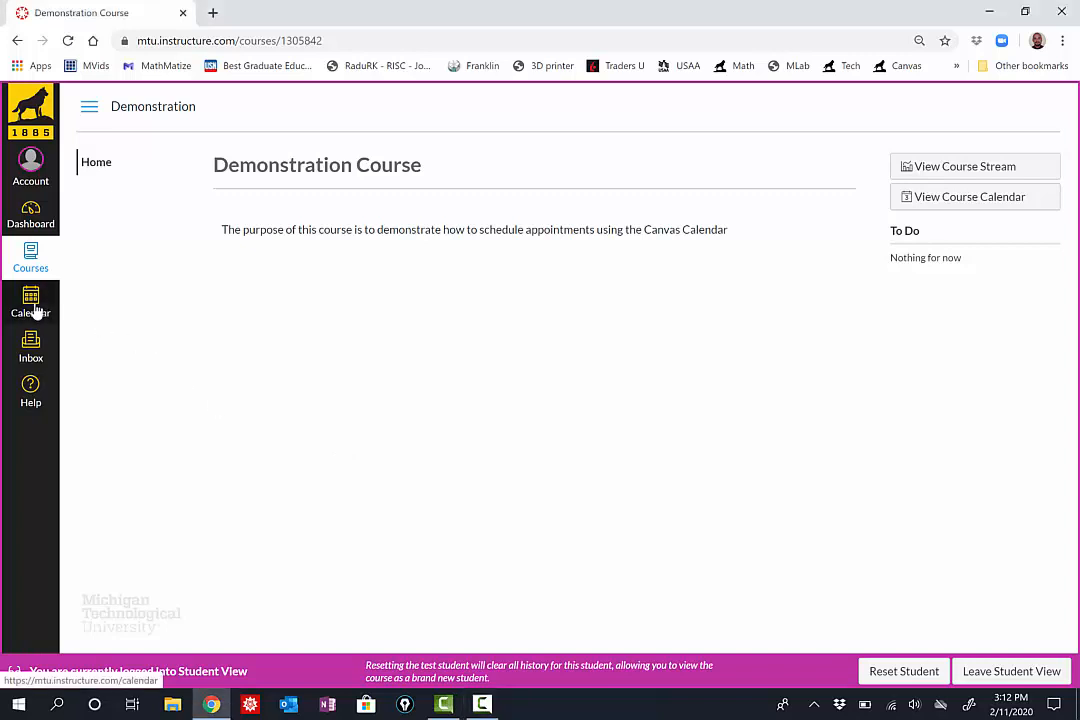
# Open the Canvas calendar from the global navigation
pyautogui.click(30, 300)
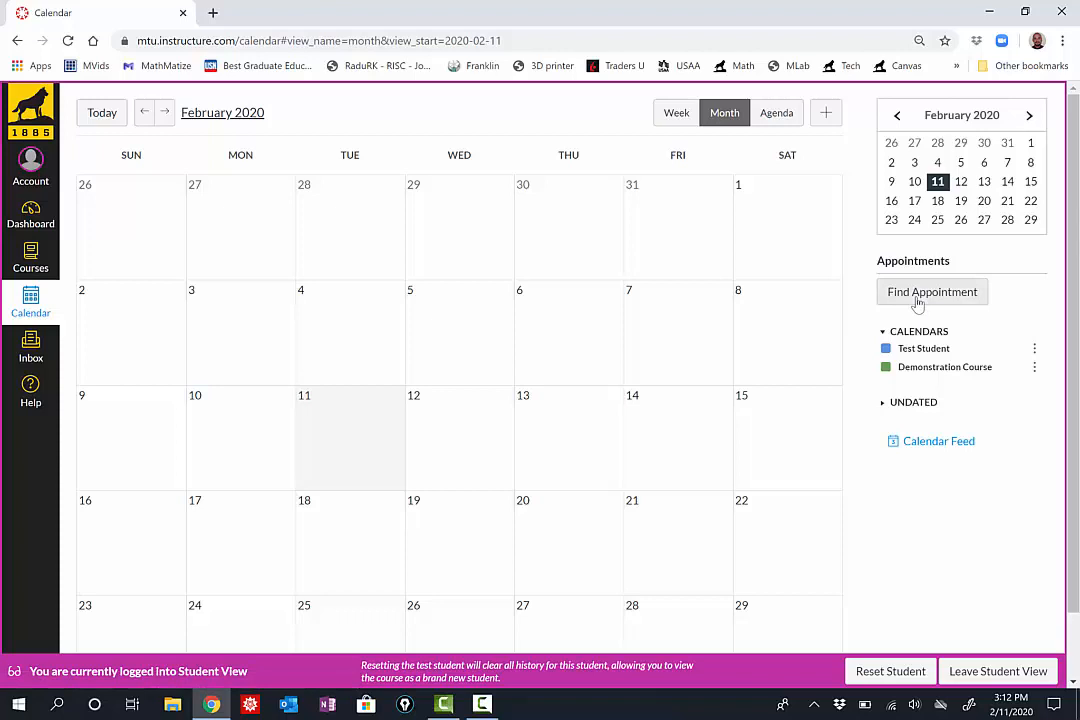
# Start Find Appointment and select Demonstration Course as the booking course
pyautogui.click(931, 291)
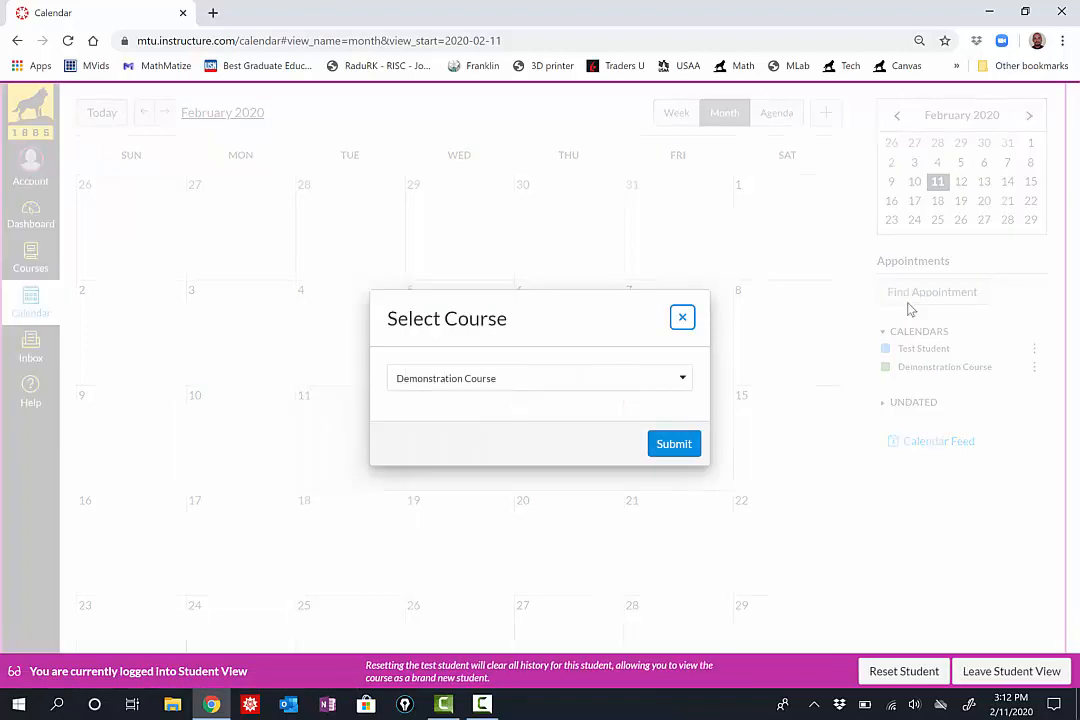
pyautogui.moveTo(672, 418)
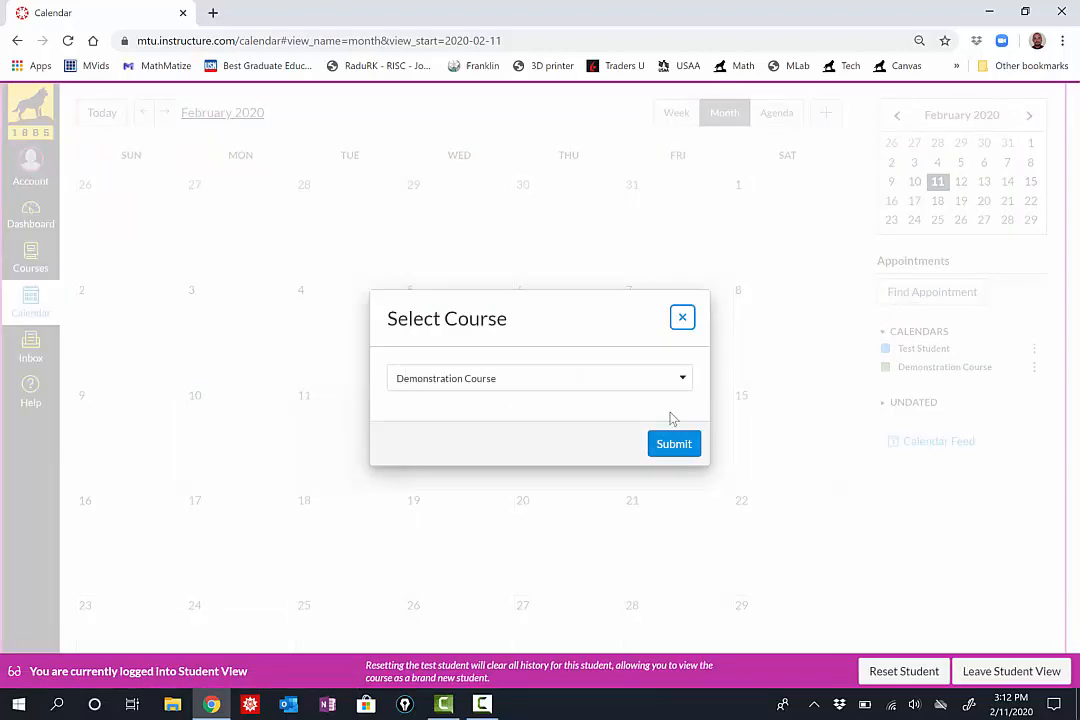
pyautogui.click(539, 378)
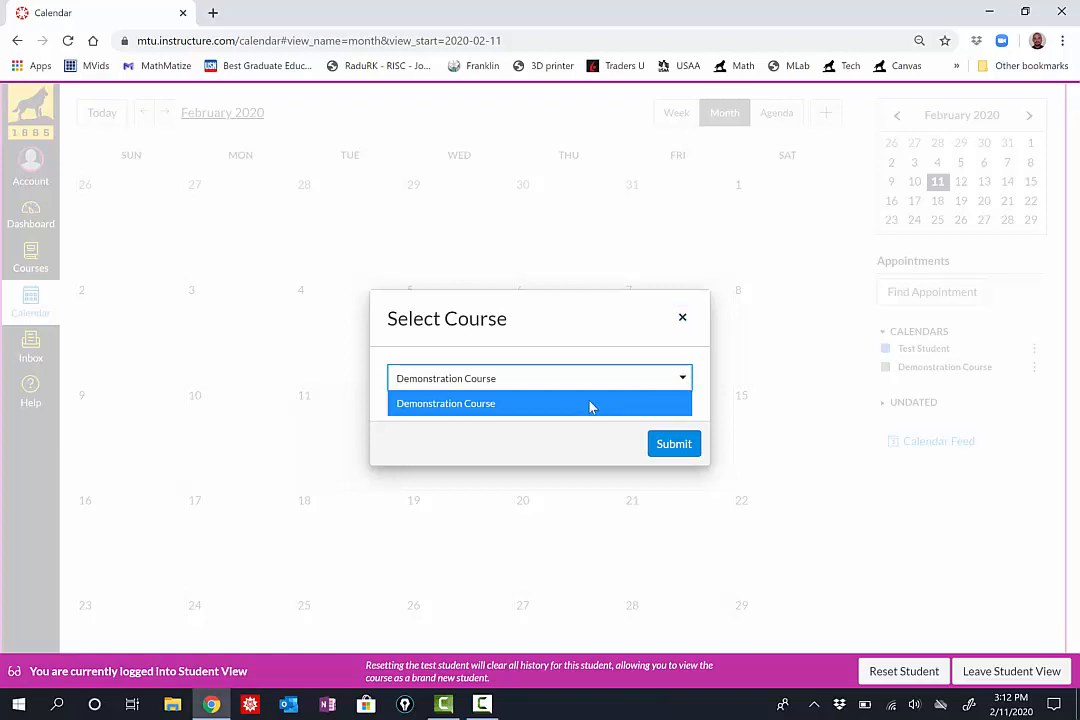
pyautogui.click(445, 403)
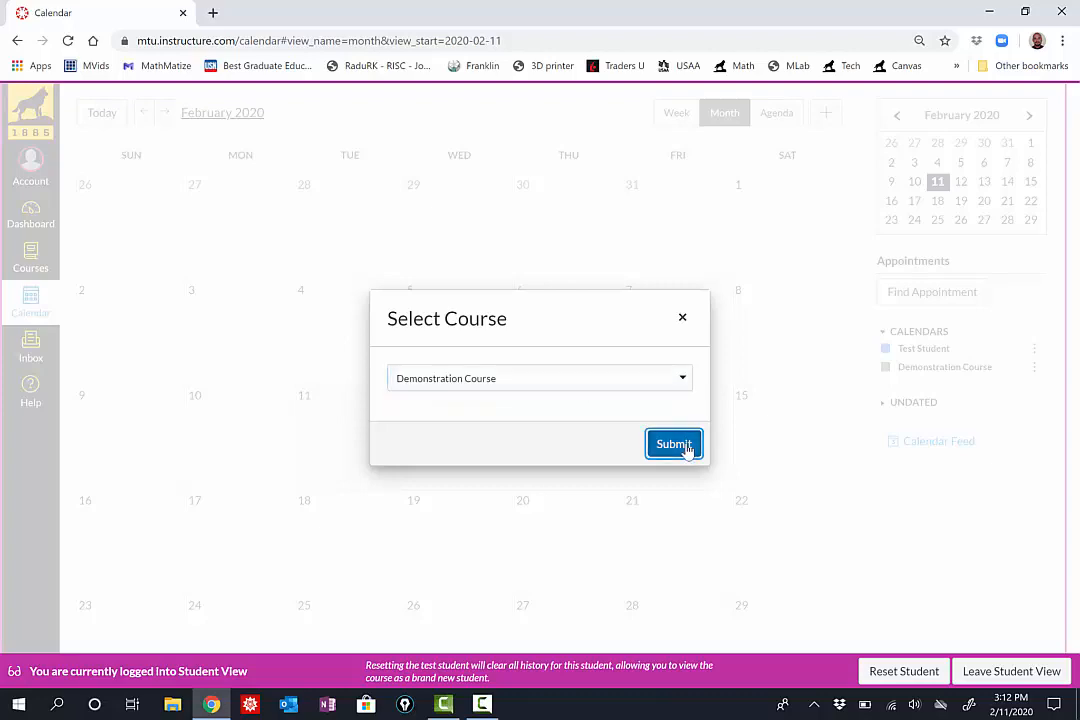
# Show Demonstration Exam slots and reserve the Feb 25, 8:30am slot
pyautogui.click(673, 444)
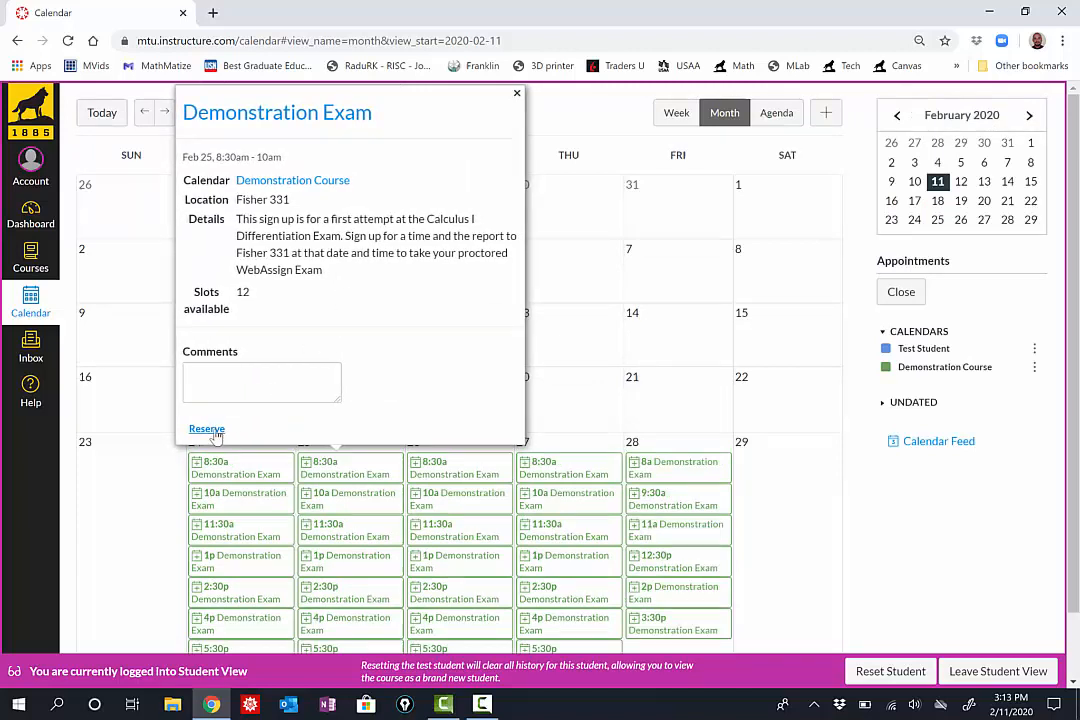
pyautogui.click(517, 93)
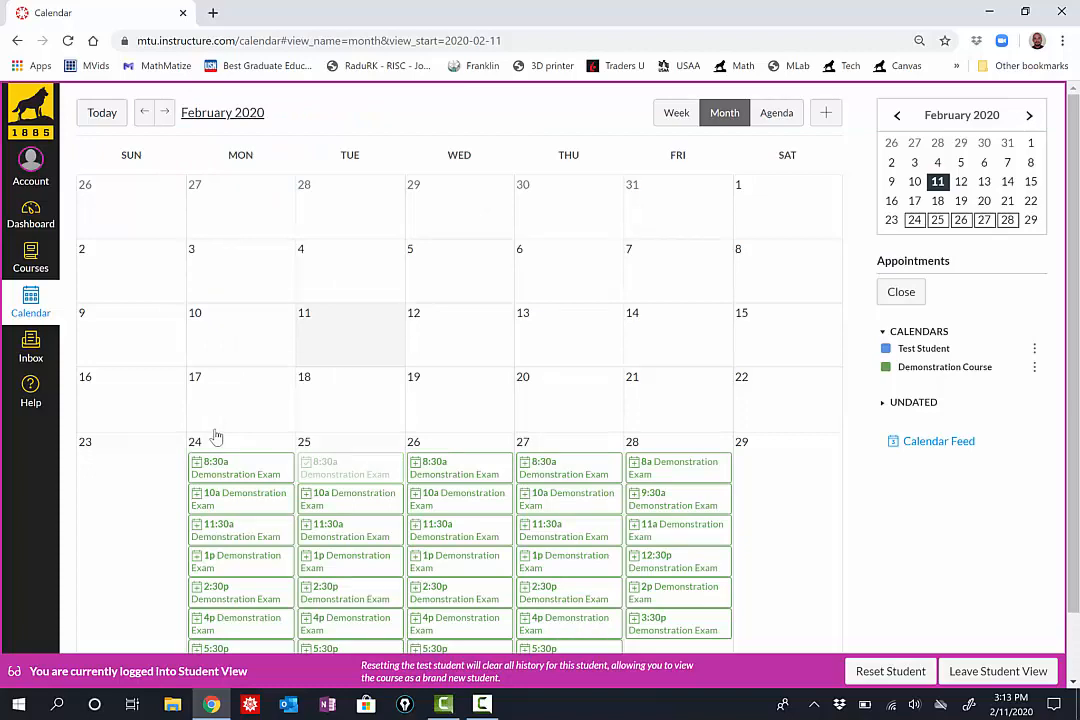
# Open the Feb 27, 10am–11:30am Demonstration Exam slot details
pyautogui.scroll(-3)
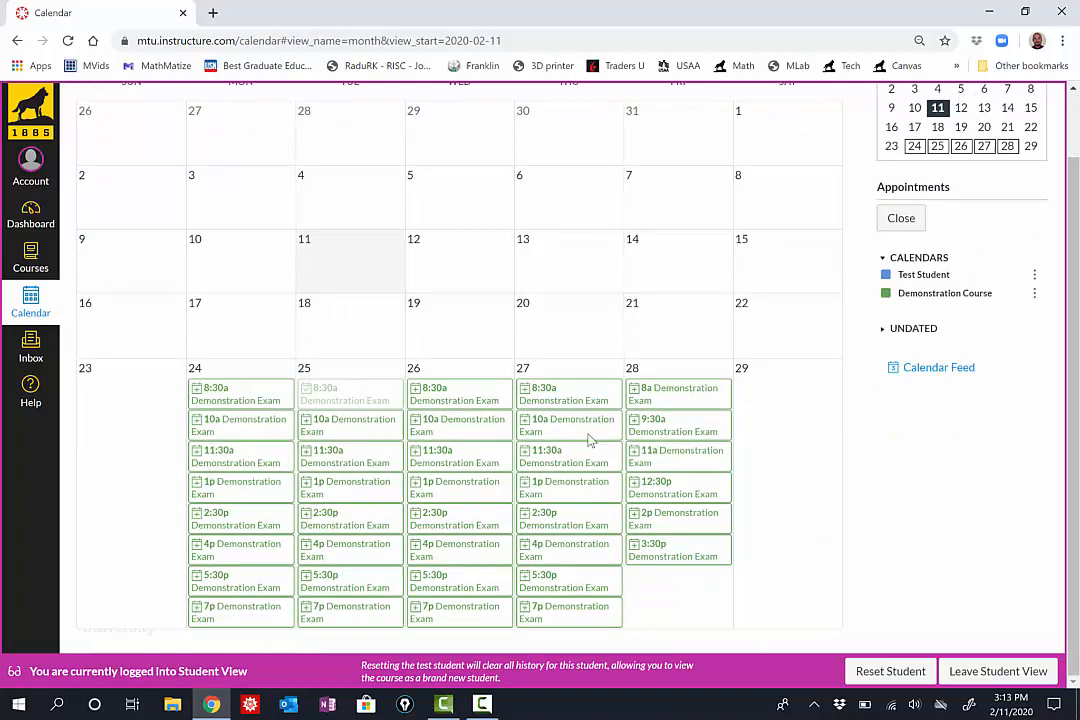
pyautogui.click(567, 424)
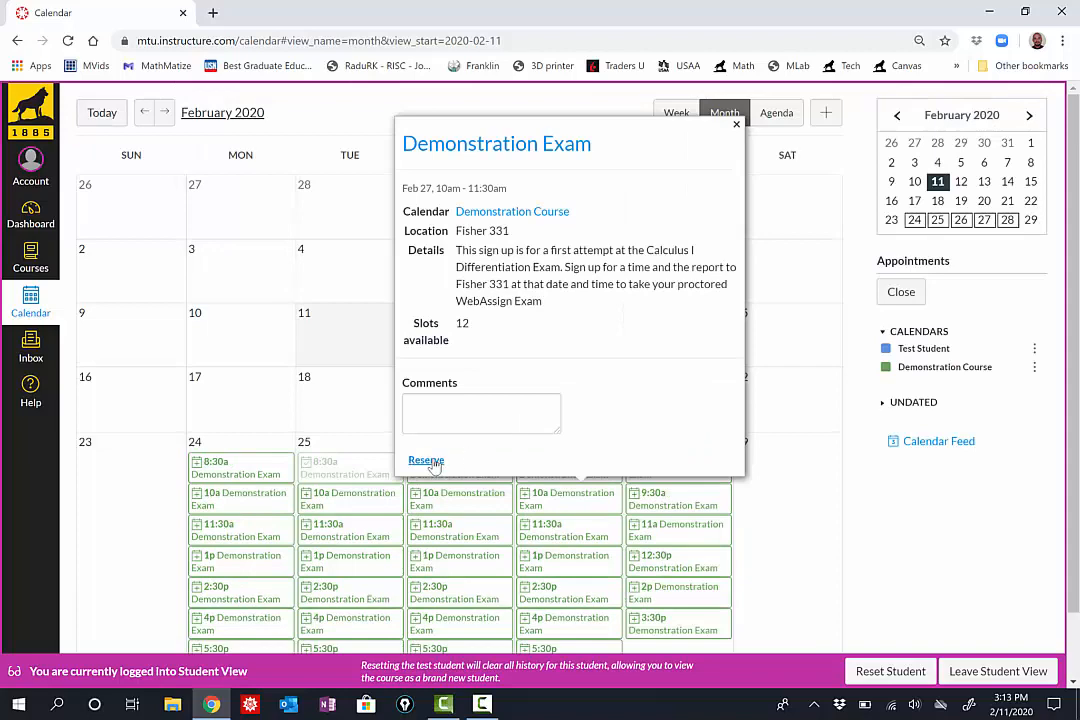
# Reserve the Feb 27, 10am slot, replacing the Feb 25 booking
pyautogui.click(425, 460)
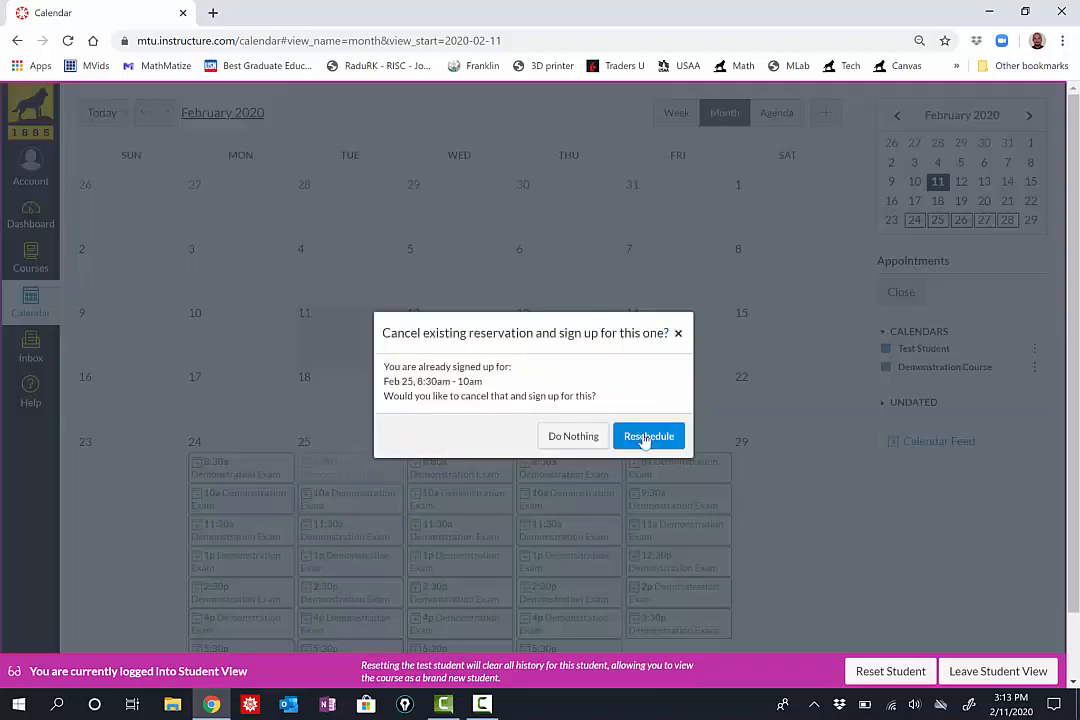
pyautogui.click(648, 436)
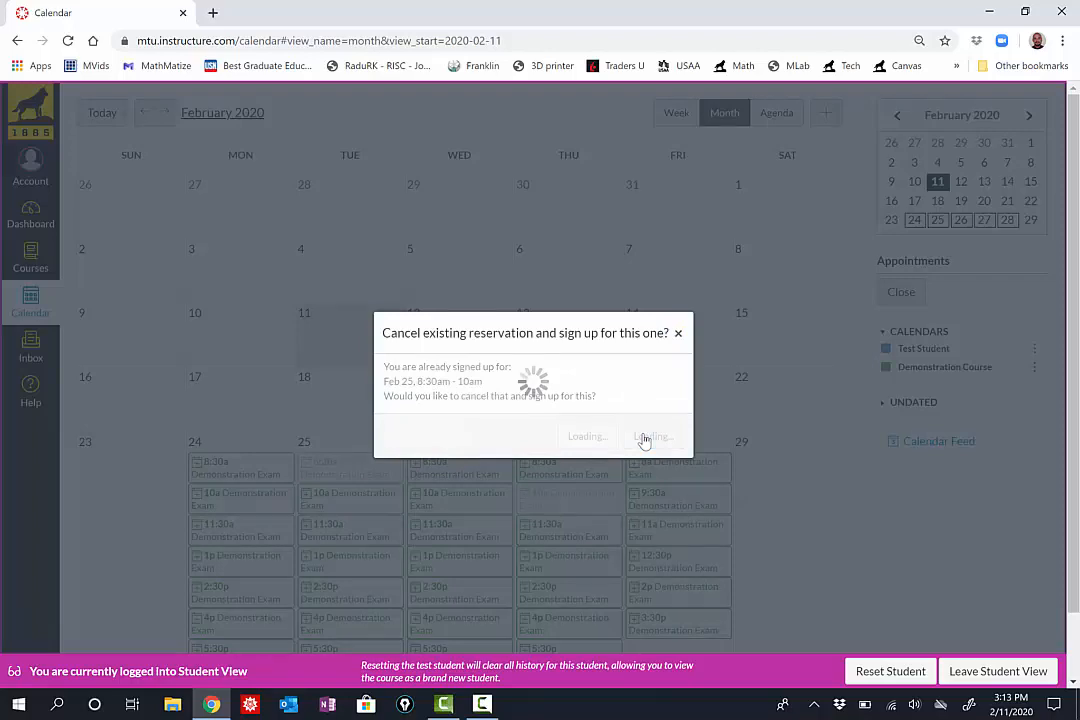